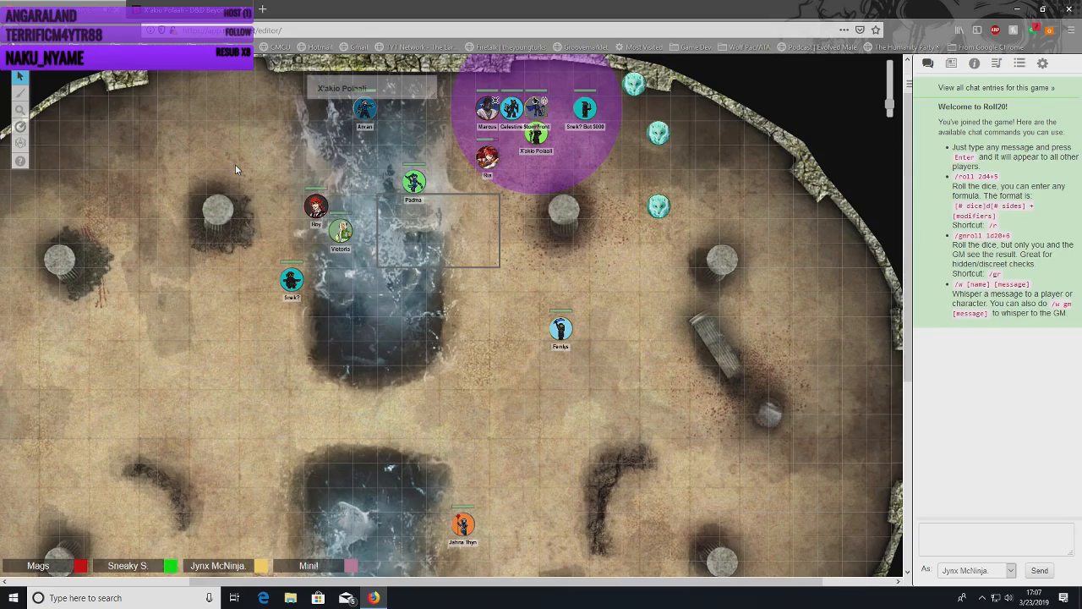
mouse_move(193, 210)
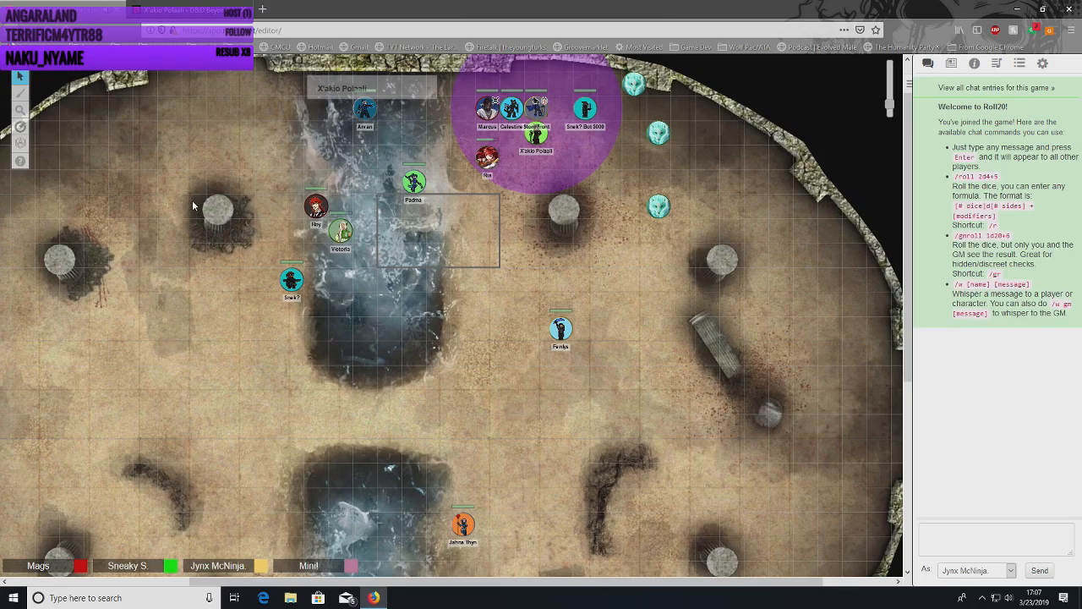
mouse_move(243, 101)
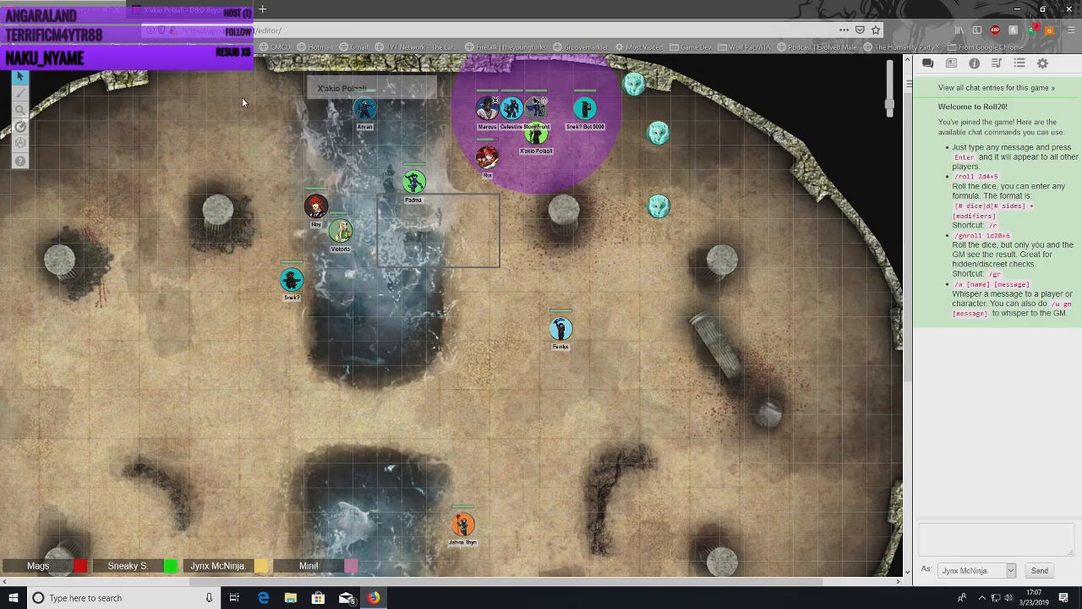
mouse_move(213, 143)
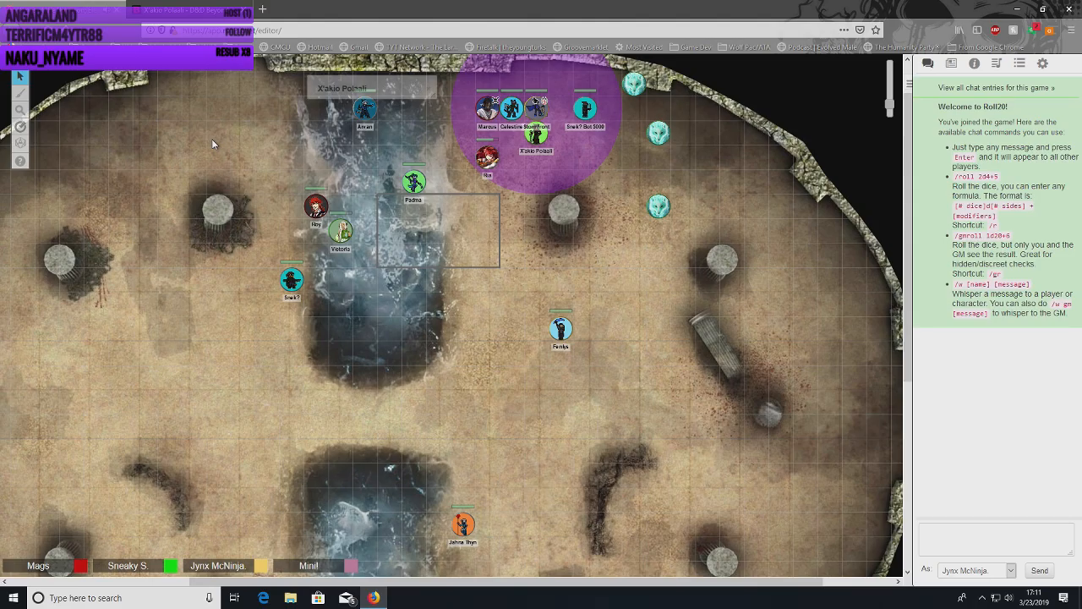
mouse_move(66, 7)
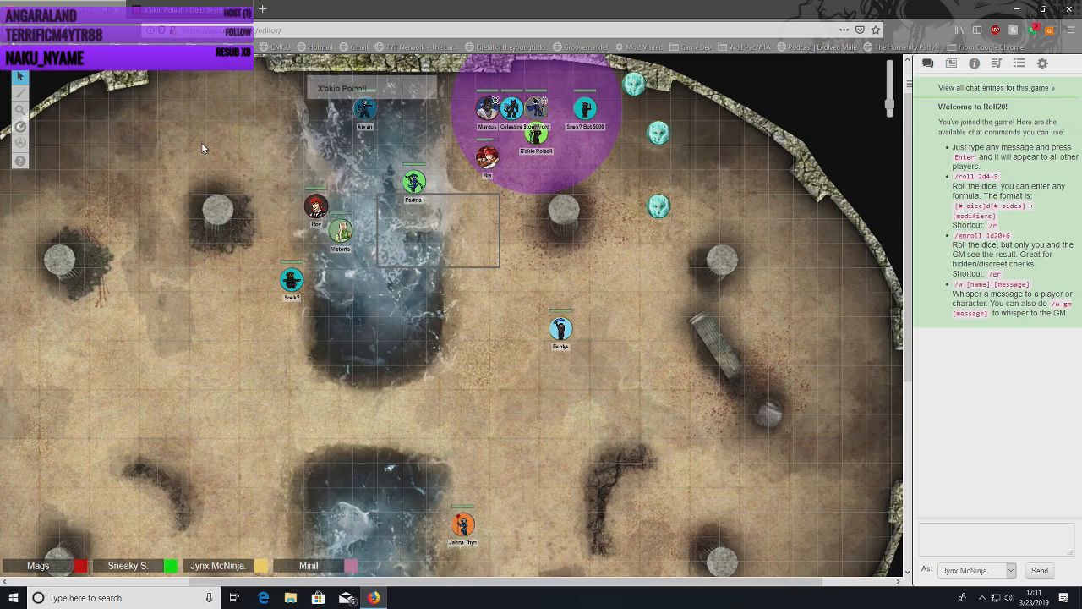
mouse_move(199, 142)
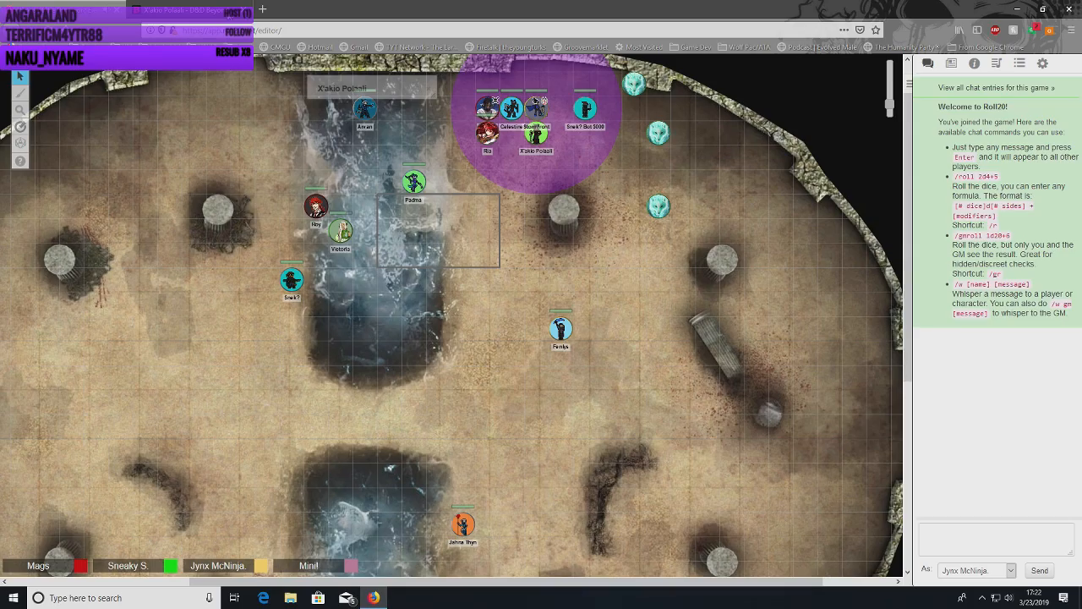
mouse_move(387, 88)
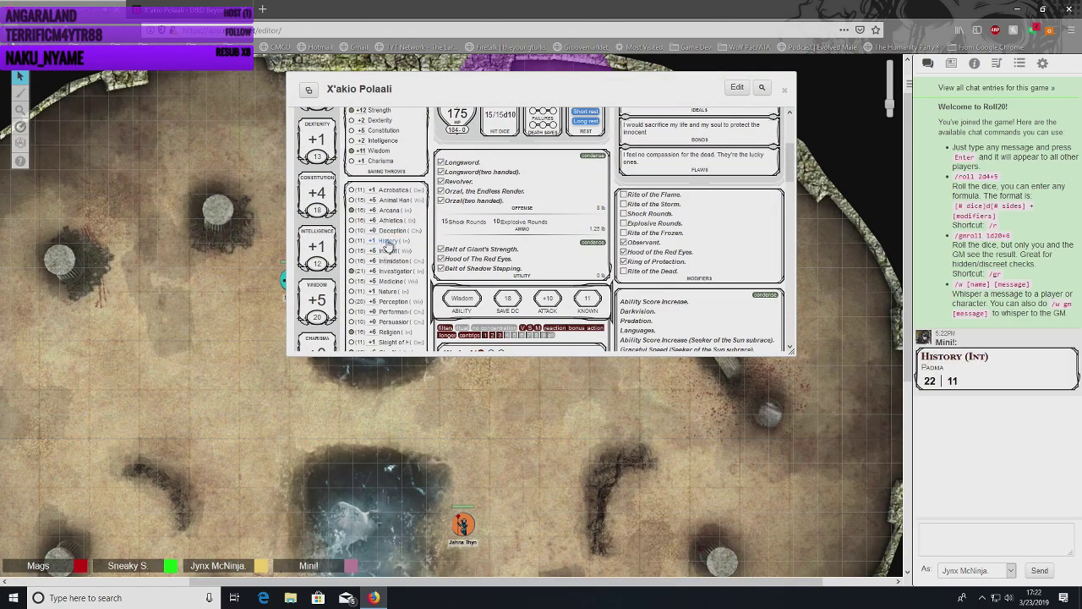
Roll a second History (Int) check for X'akio Polaali (18 and 9), then close the sheet.
click(385, 240)
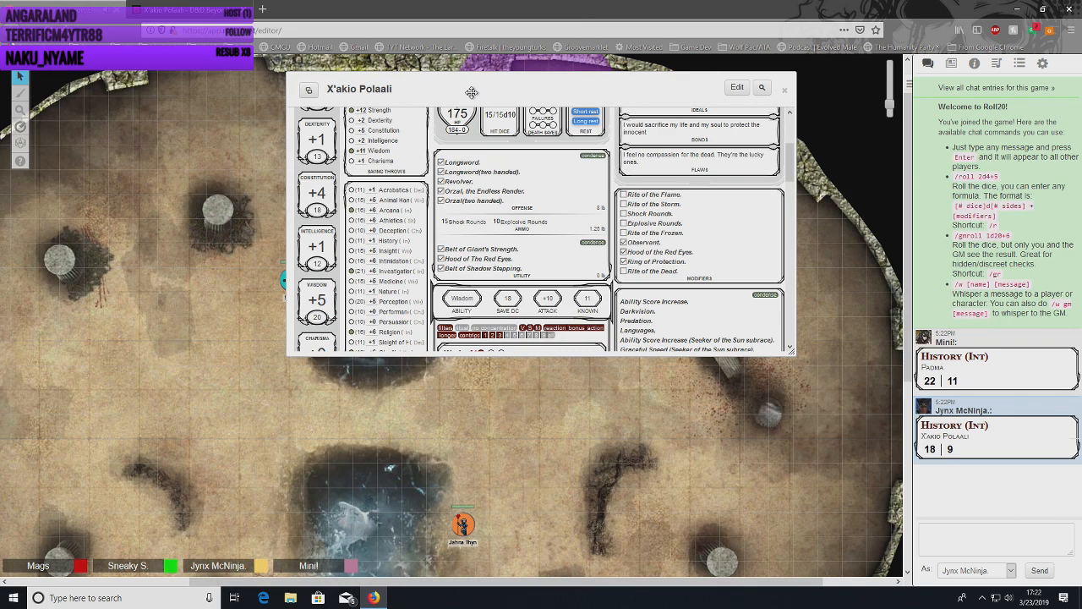
click(785, 90)
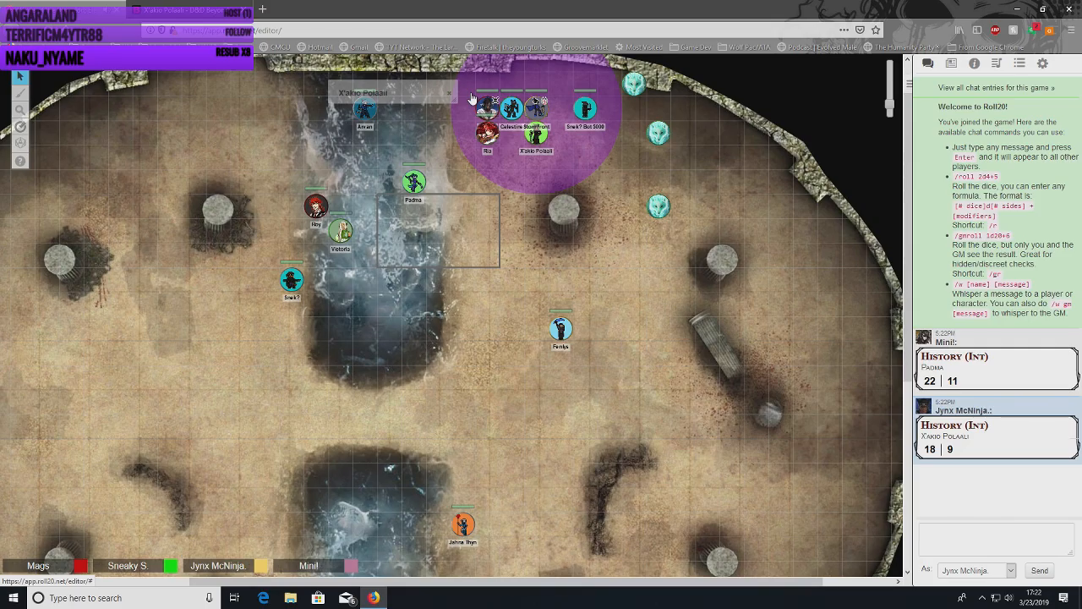
mouse_move(470, 98)
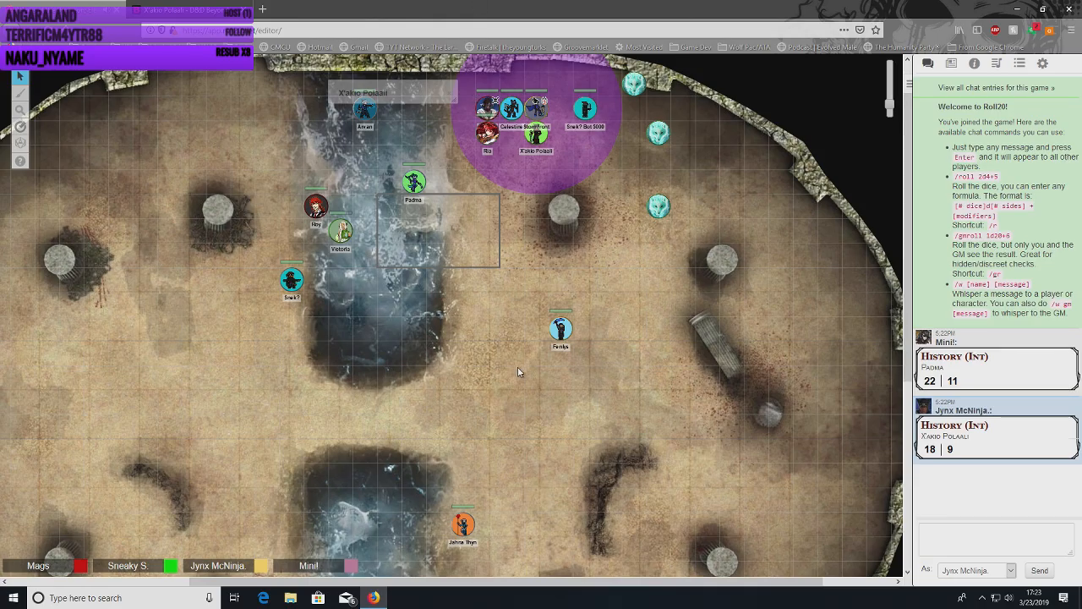
mouse_move(494, 369)
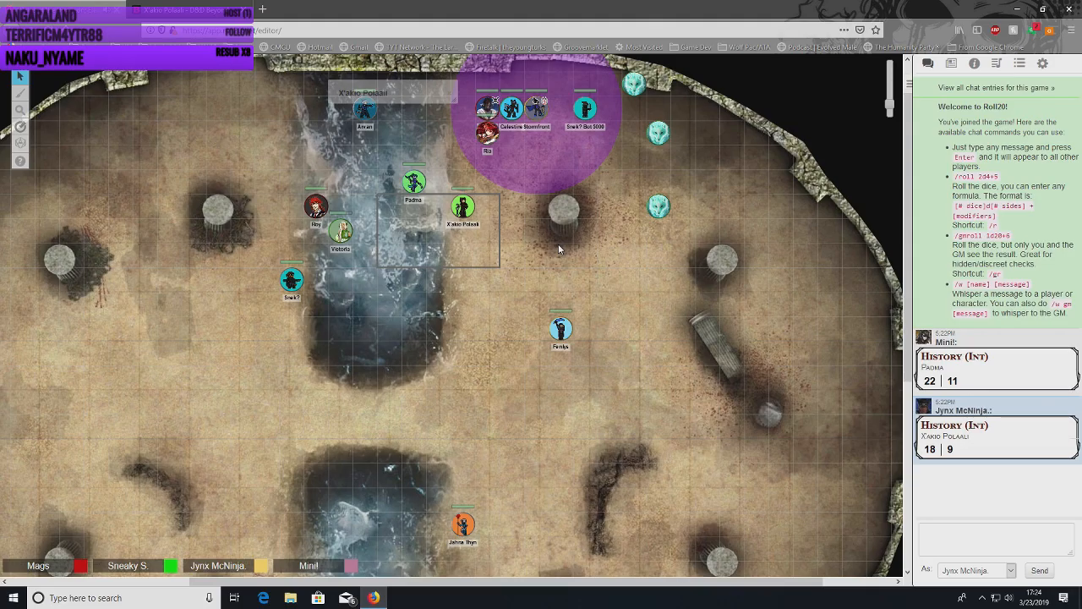
mouse_move(544, 240)
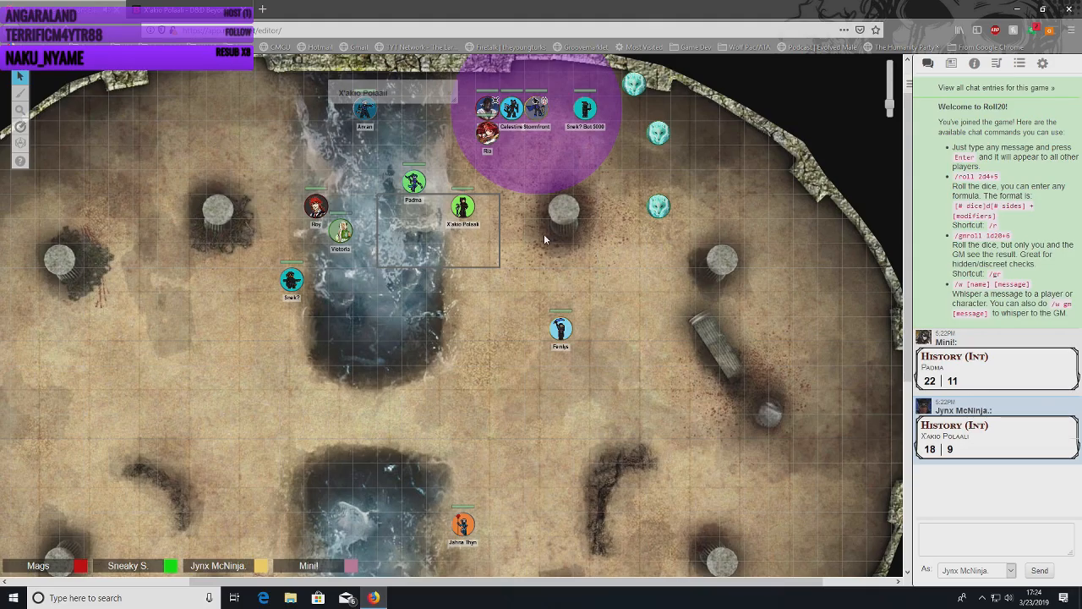
mouse_move(534, 228)
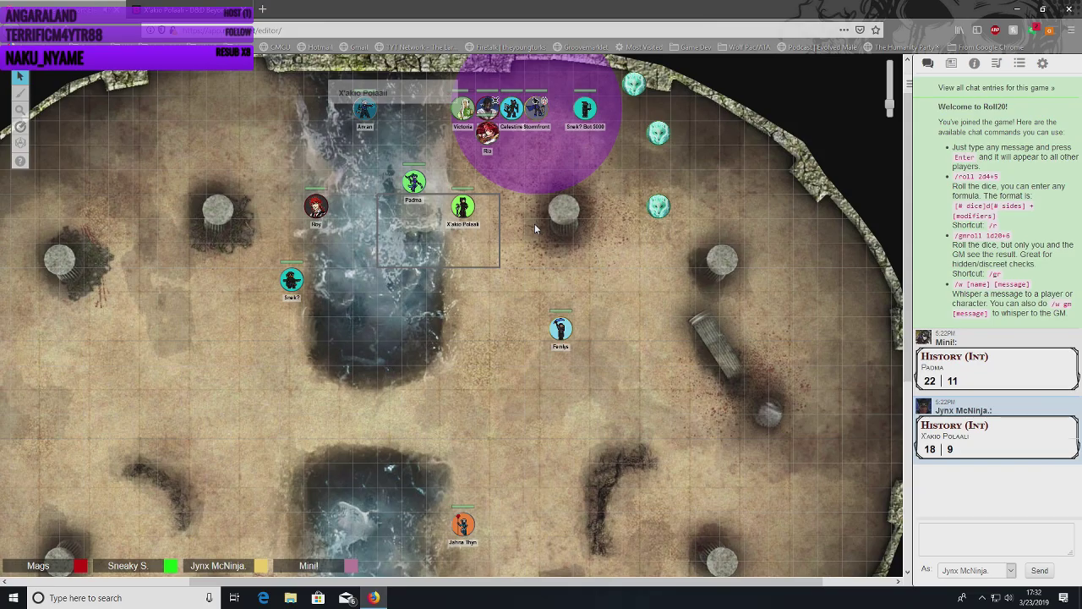
drag(317, 207, 464, 83)
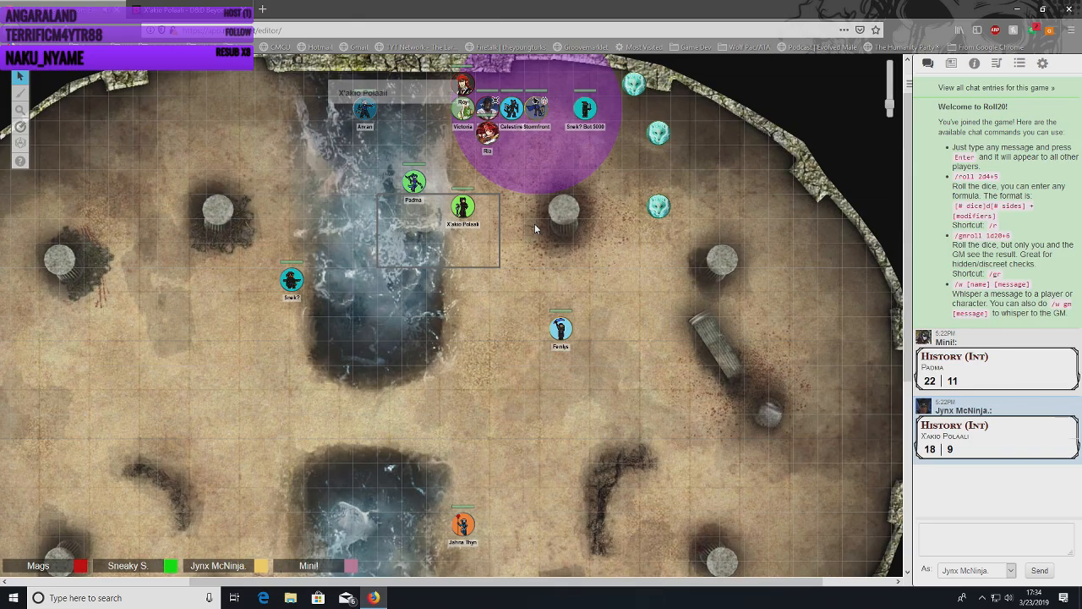
mouse_move(652, 91)
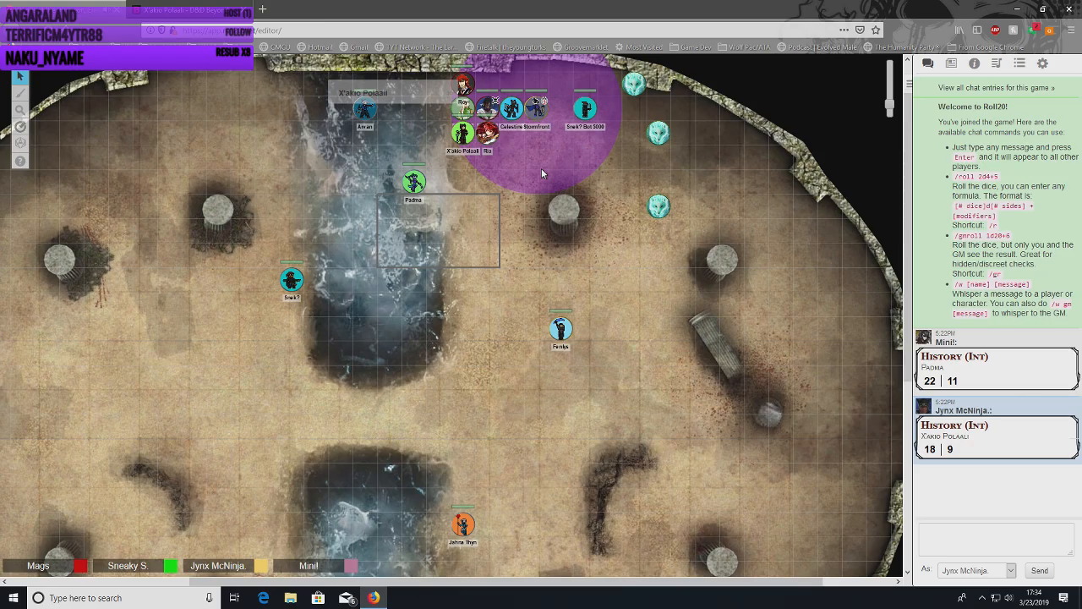
mouse_move(470, 203)
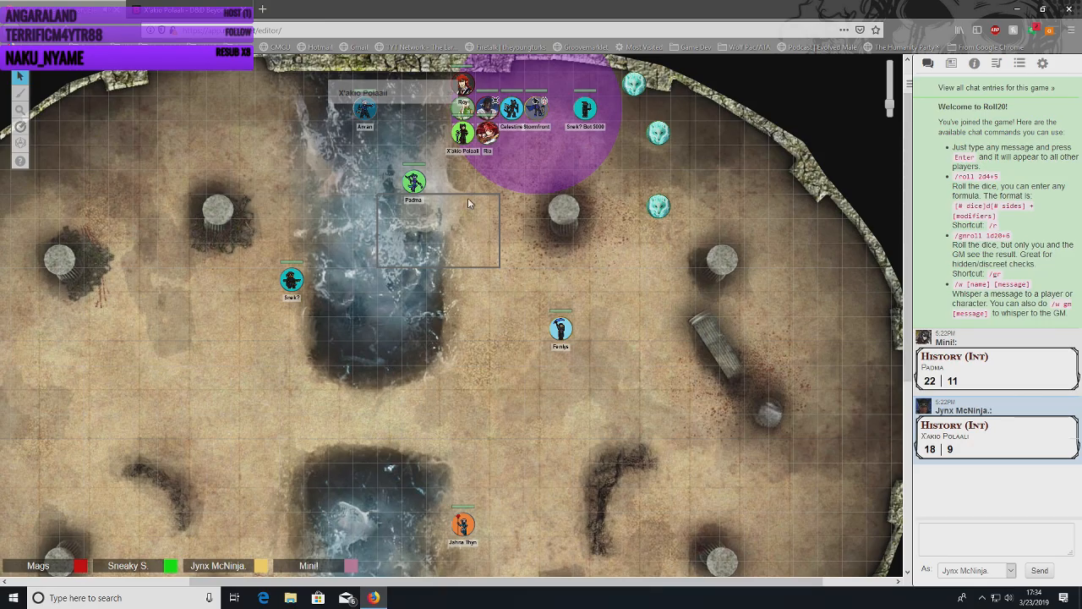
mouse_move(389, 89)
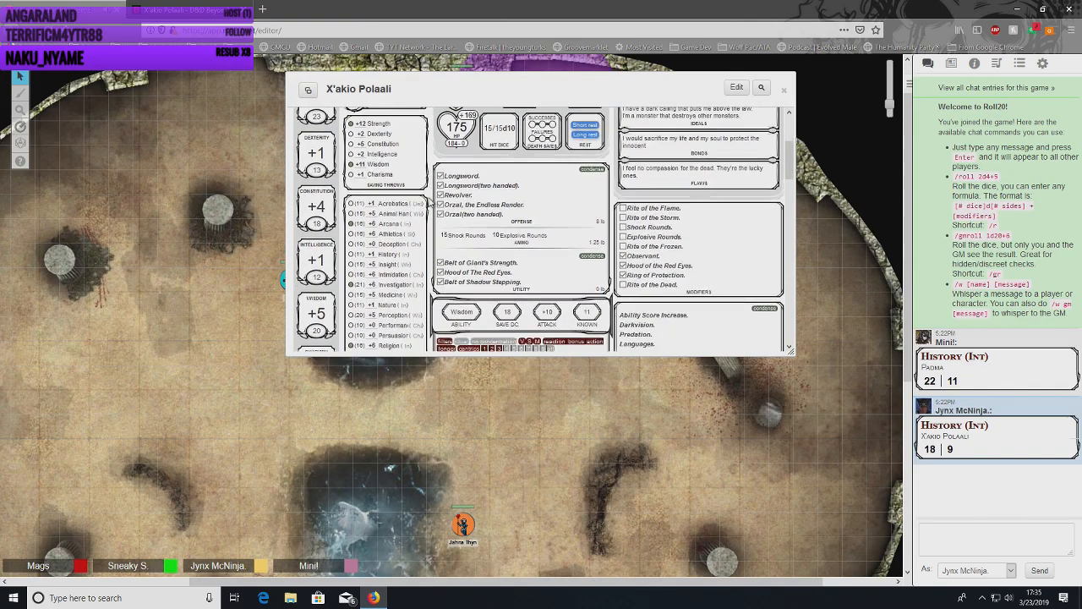
Roll a Medicine (Wis) check for X'akio Polaali (22 and 6) to chat and close the sheet.
scroll(down, 3)
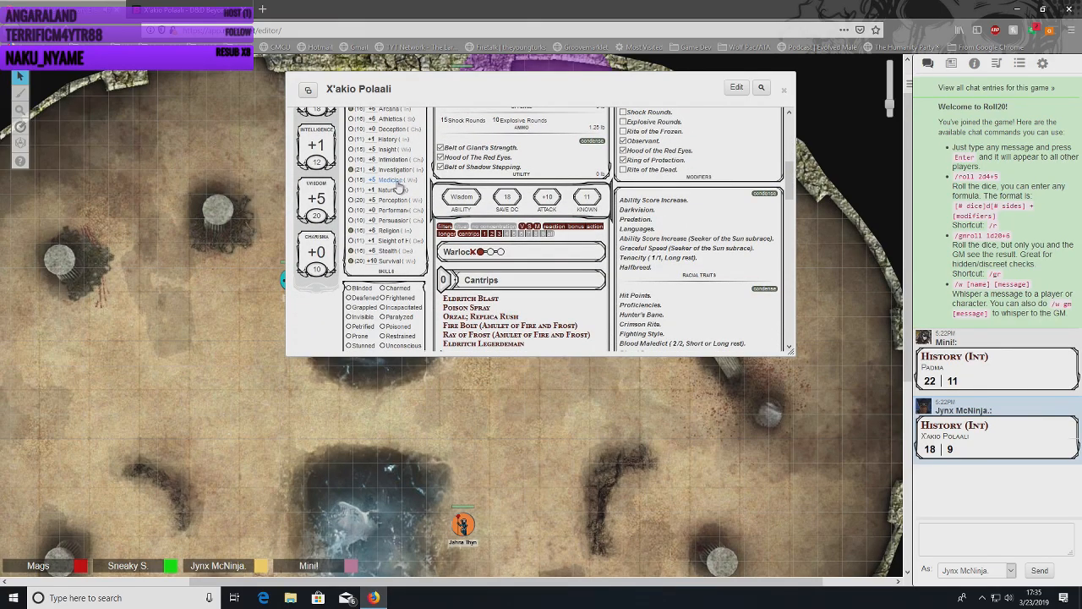
click(389, 179)
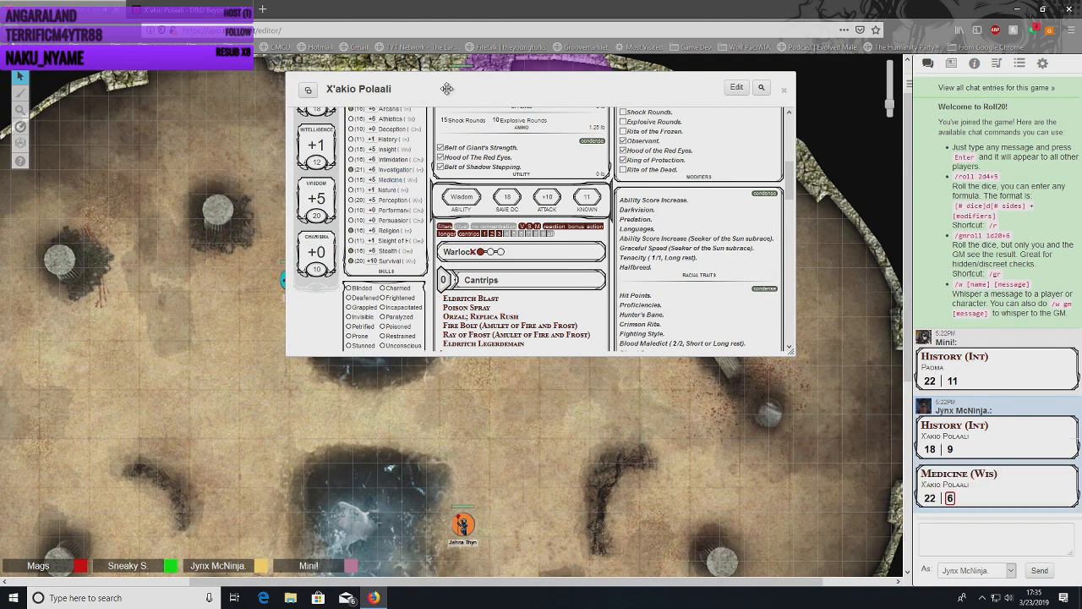
click(784, 90)
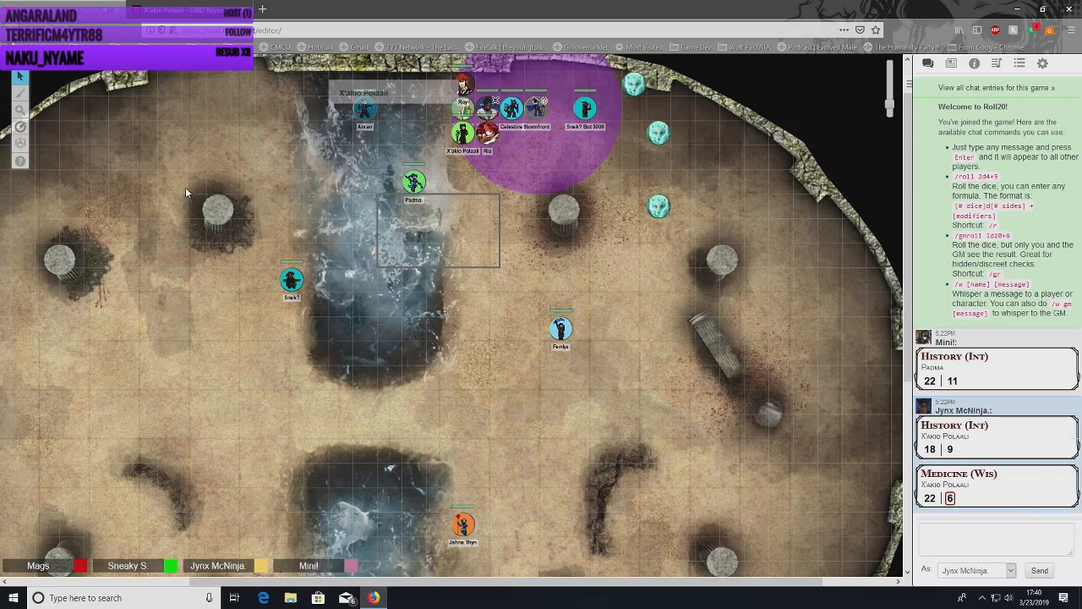
mouse_move(221, 250)
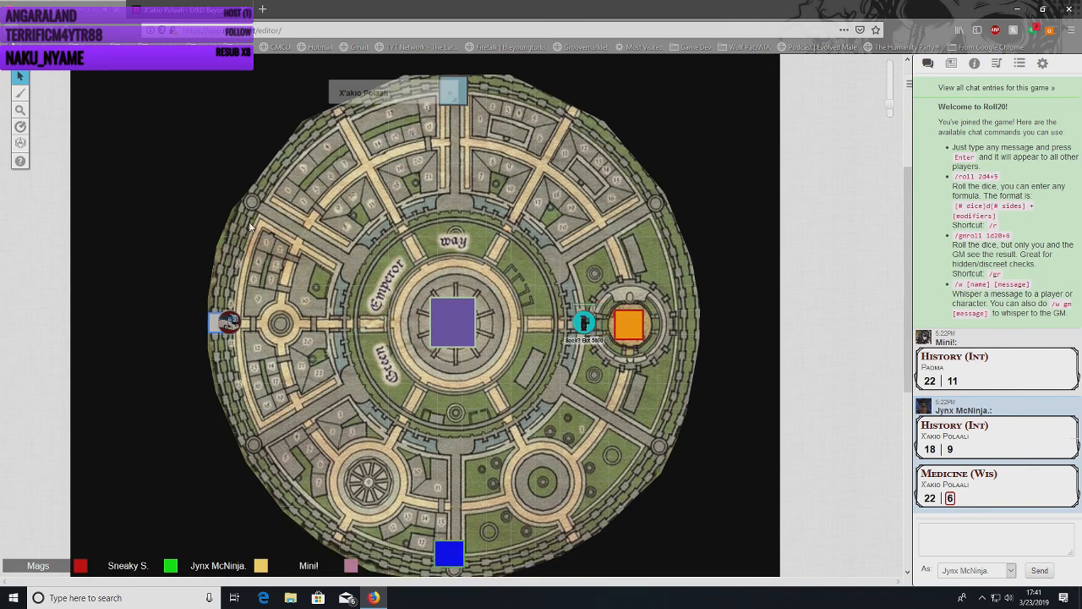
drag(584, 321, 426, 321)
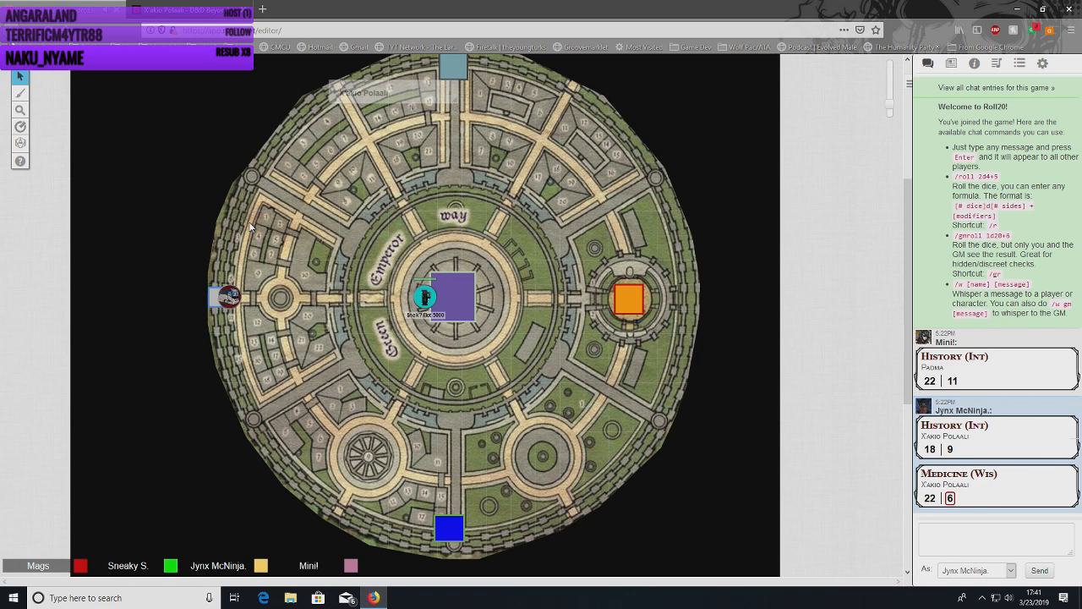
mouse_move(202, 125)
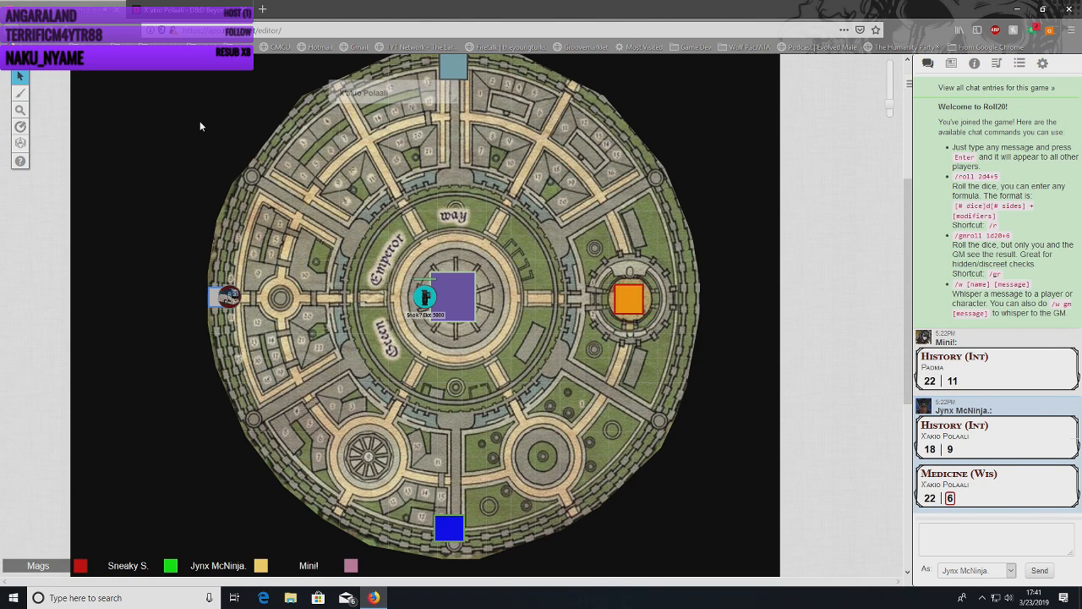
mouse_move(268, 200)
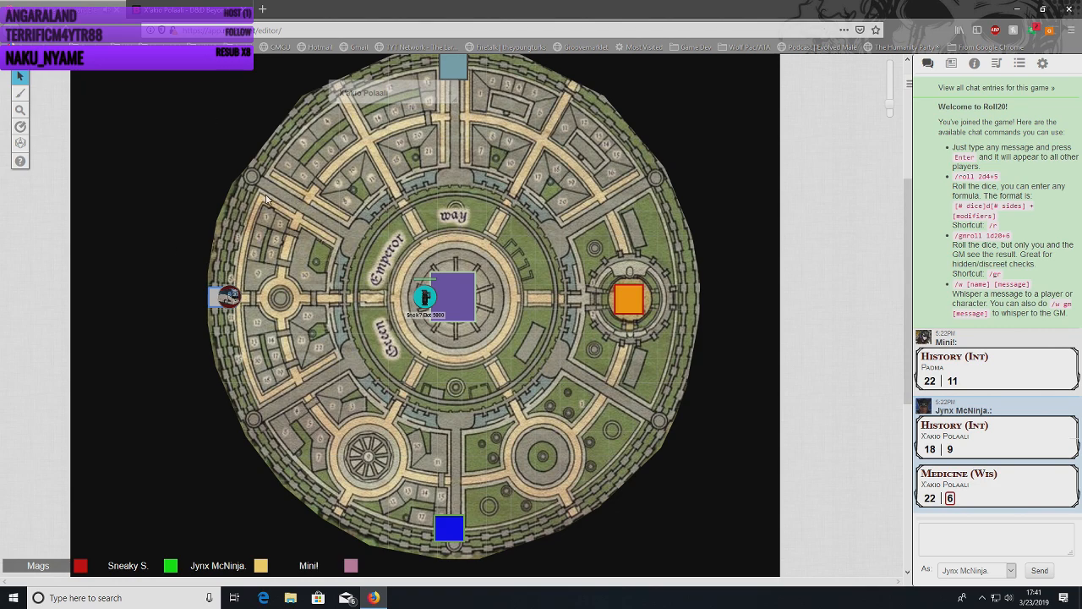
mouse_move(274, 196)
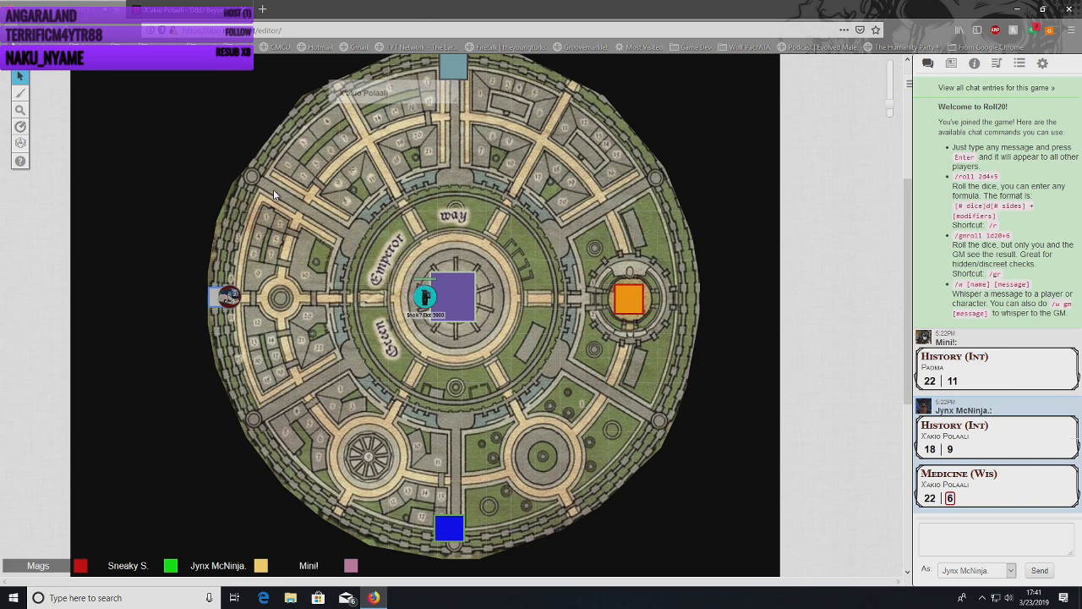
mouse_move(279, 193)
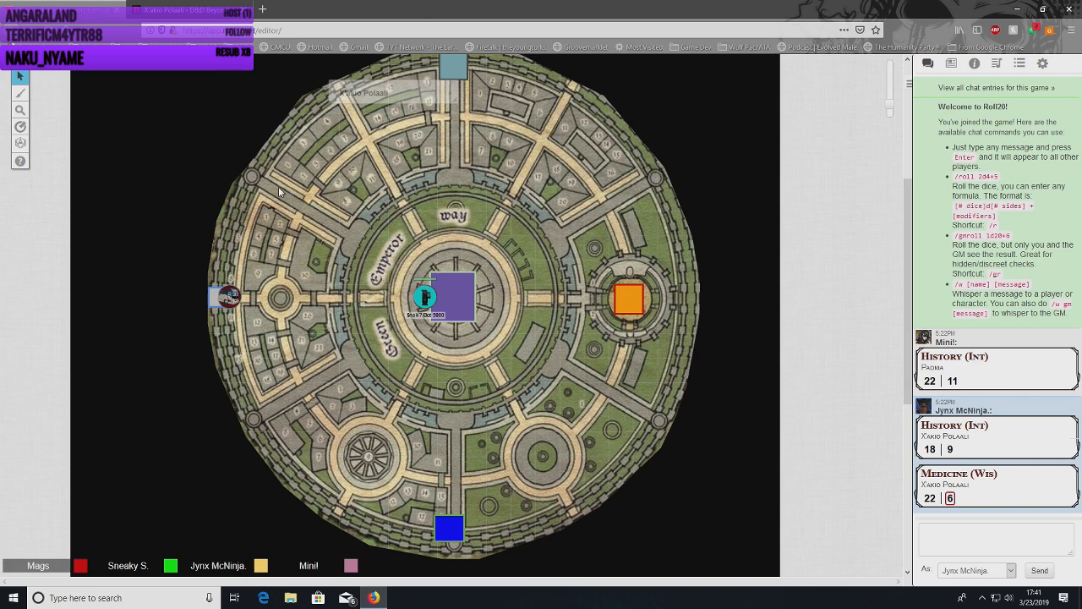